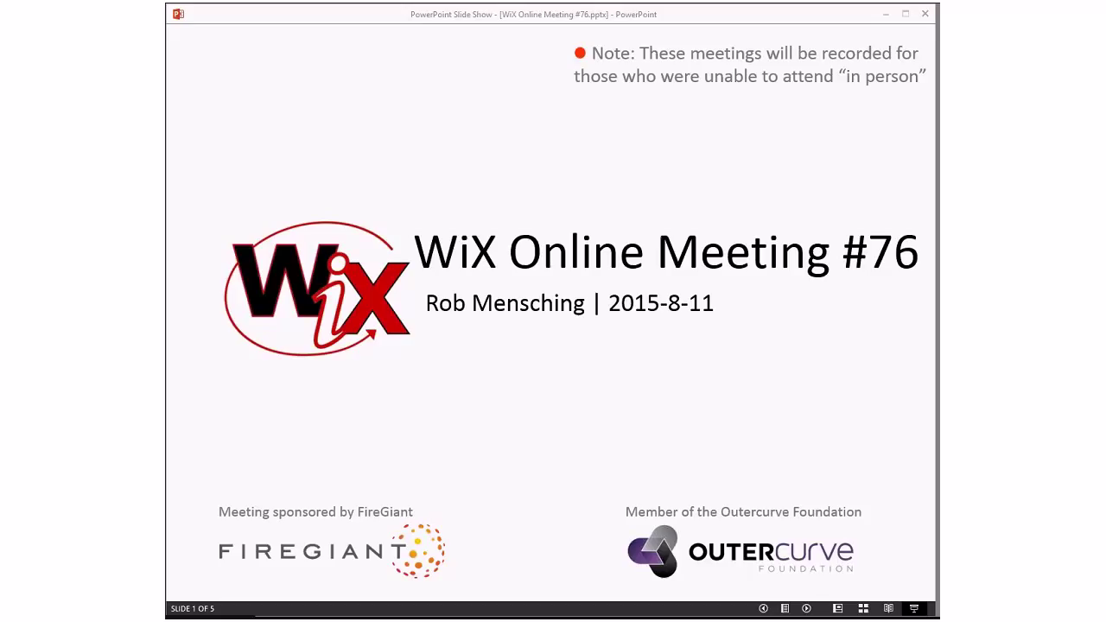
pyautogui.moveTo(812, 180)
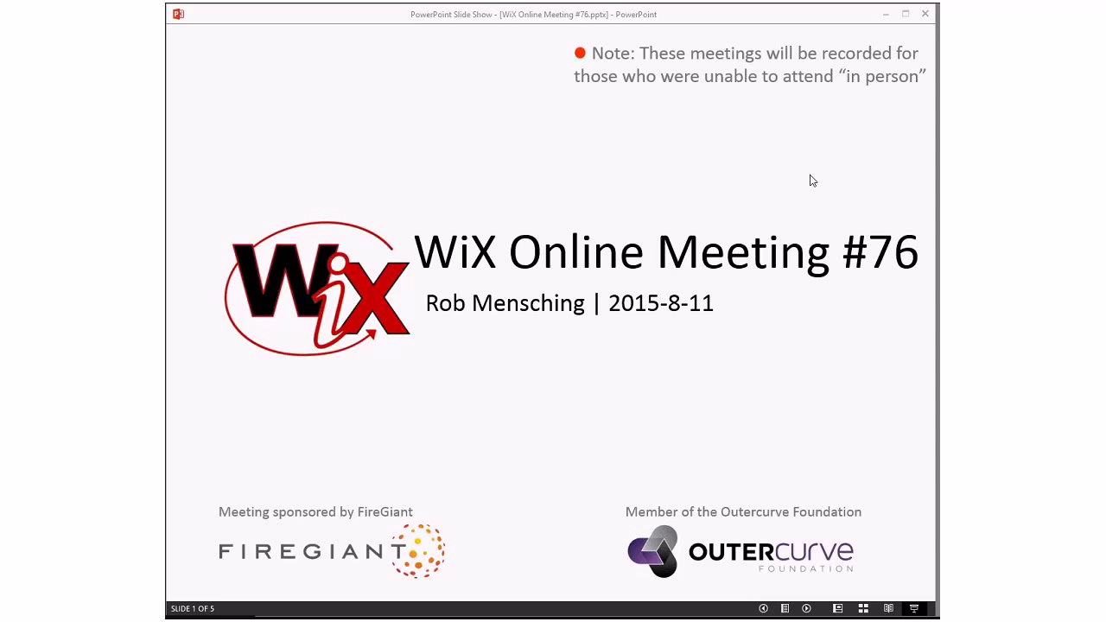
# Advance the WiX Online Meeting #76 slideshow from the title slide to the Agenda slide
pyautogui.press('right')
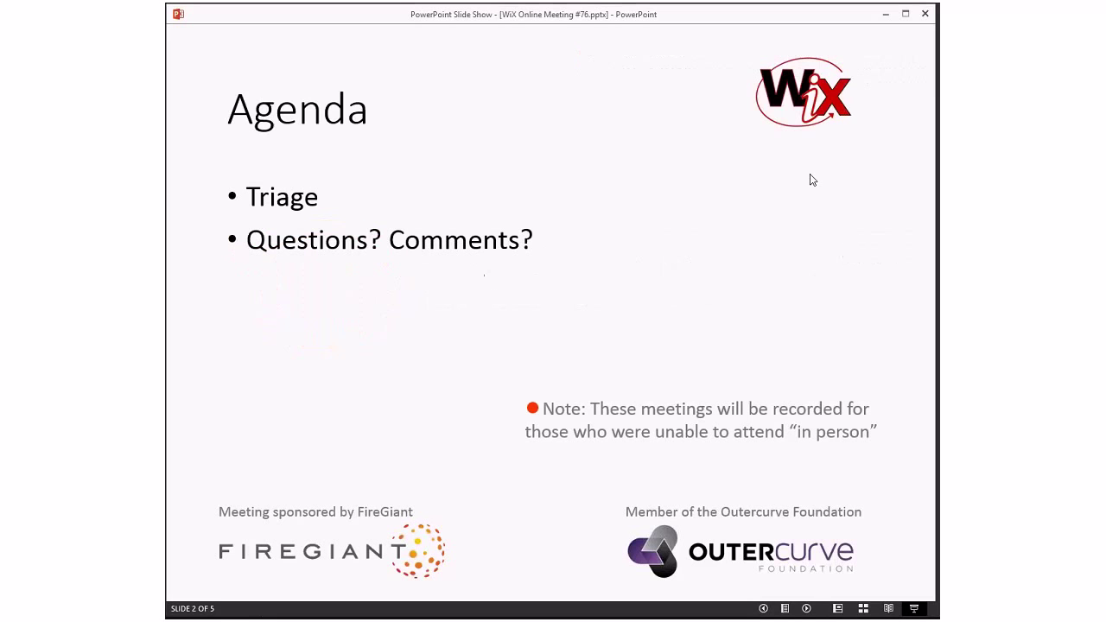
pyautogui.moveTo(784, 238)
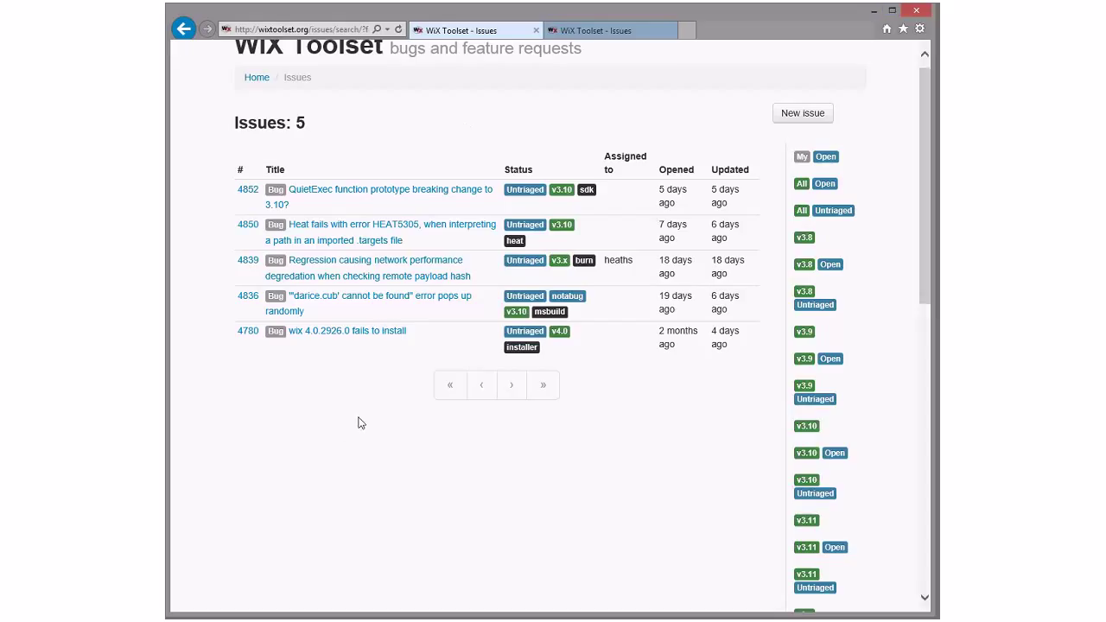
pyautogui.click(346, 330)
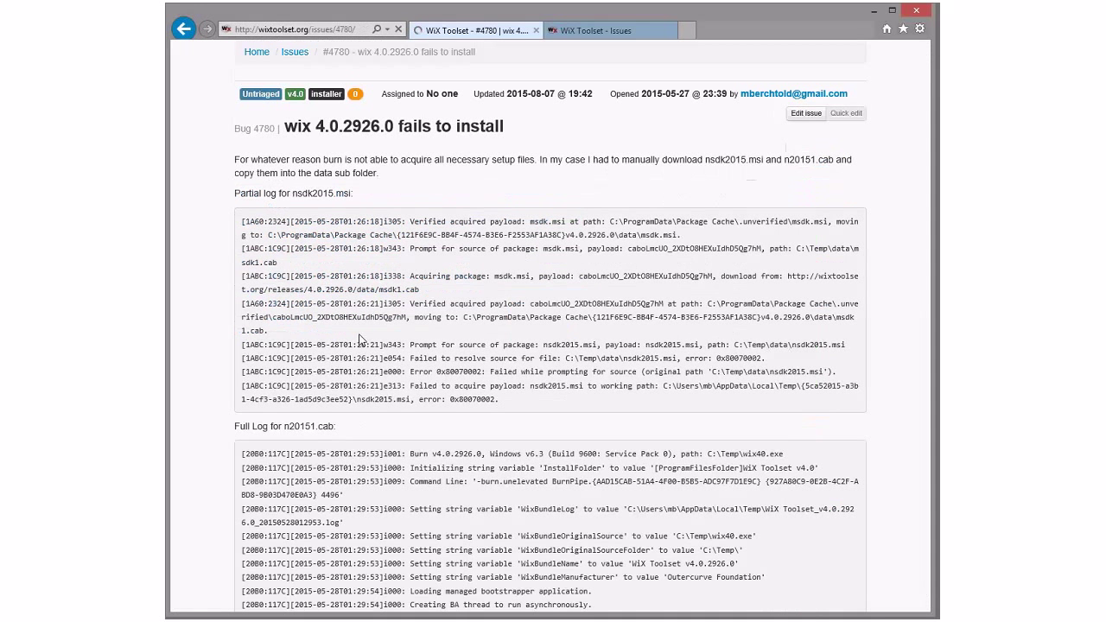
pyautogui.scroll(-3)
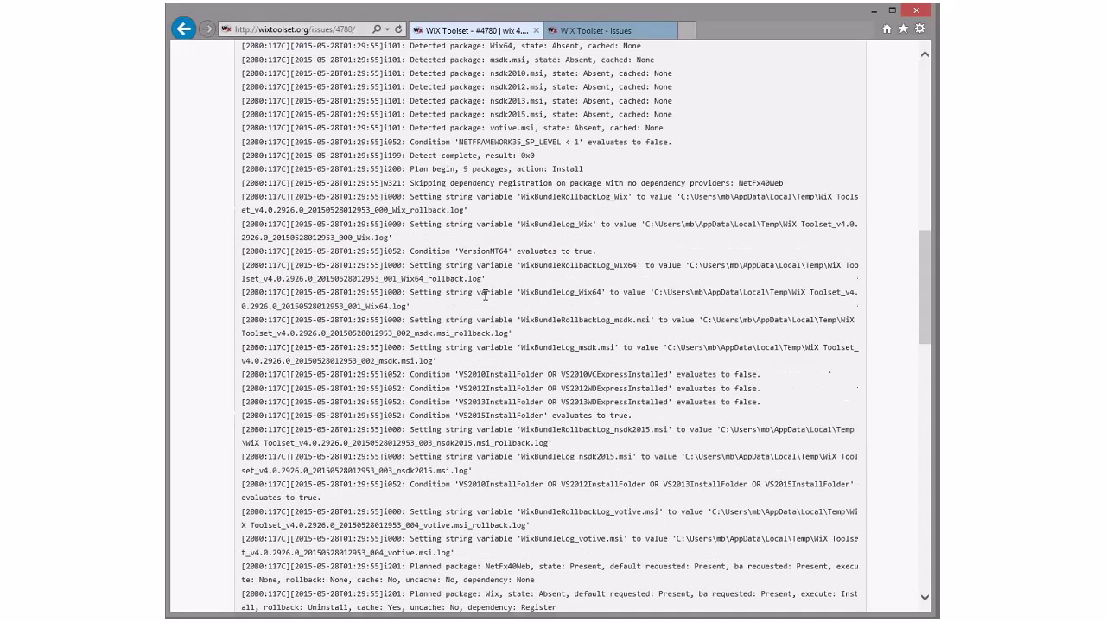
pyautogui.scroll(-3)
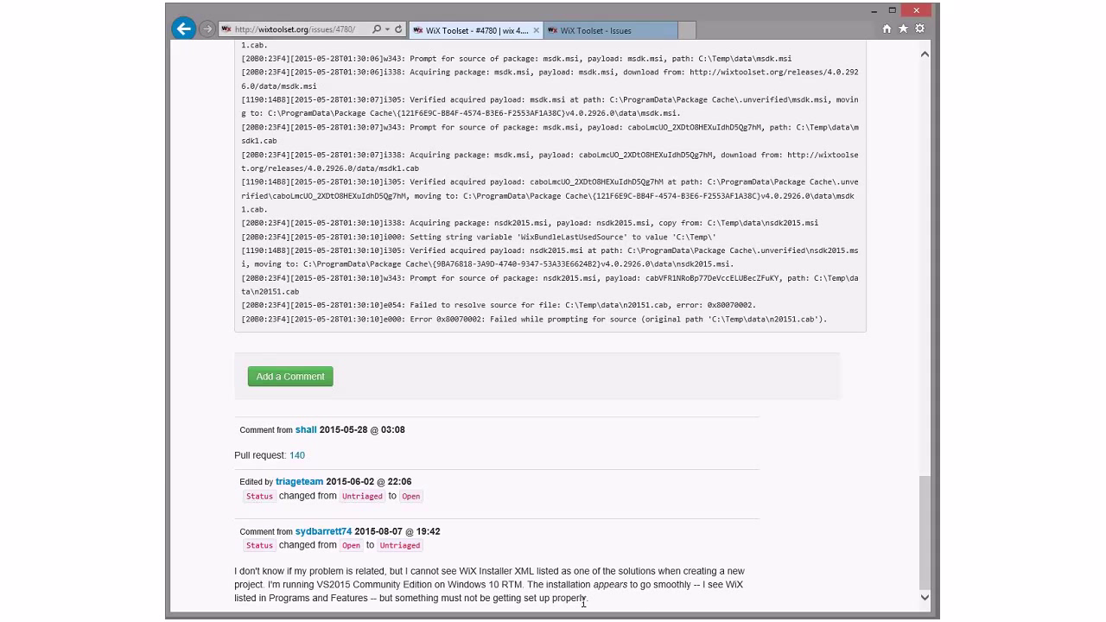
pyautogui.moveTo(235, 570); pyautogui.dragTo(590, 597)
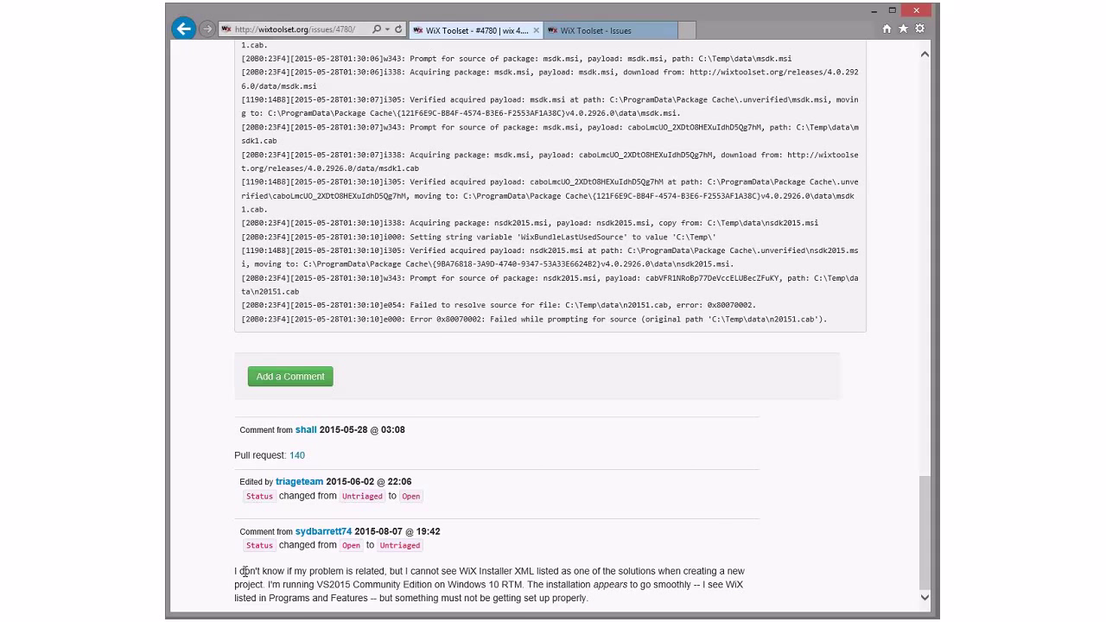
pyautogui.moveTo(270, 573)
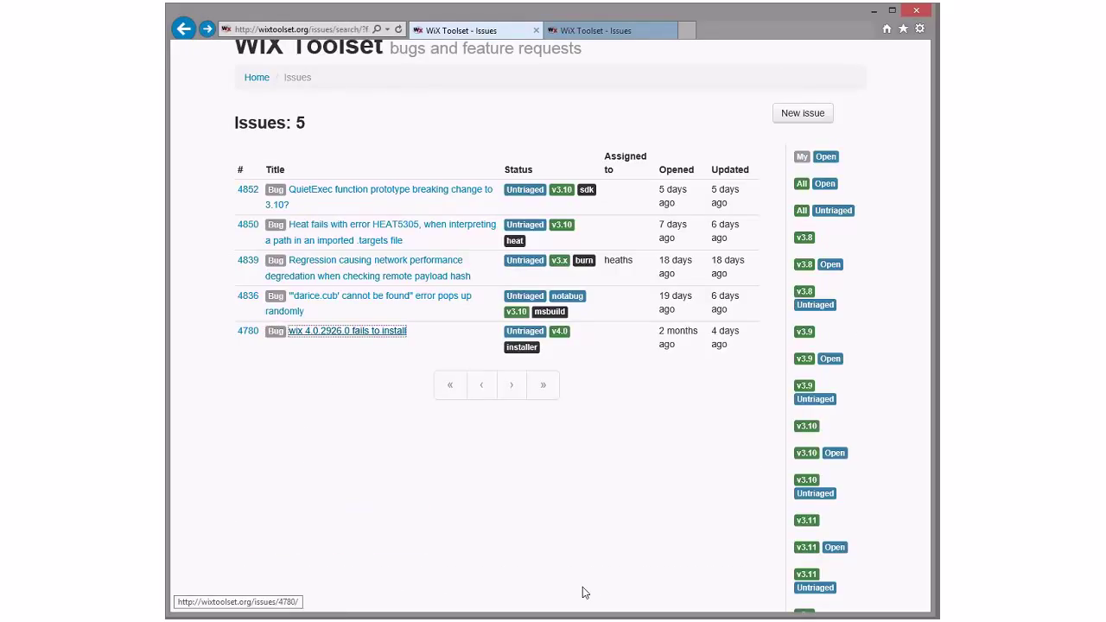
# Review issue 4780, wix 4.0.2926.0 fails to install, reading its description and install log
pyautogui.click(345, 332)
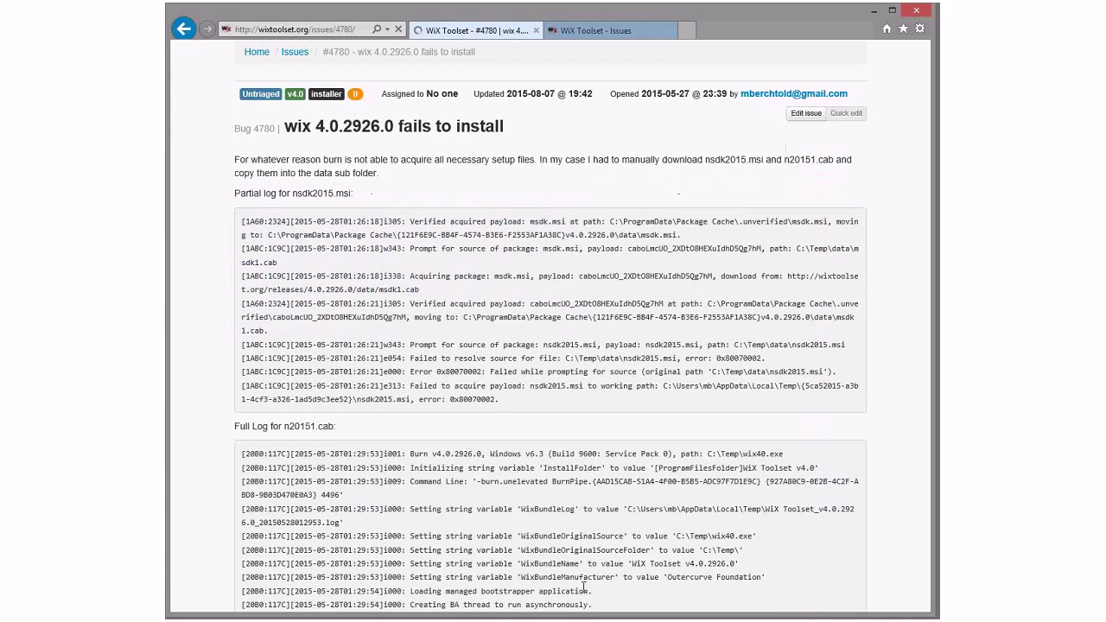
pyautogui.scroll(-3)
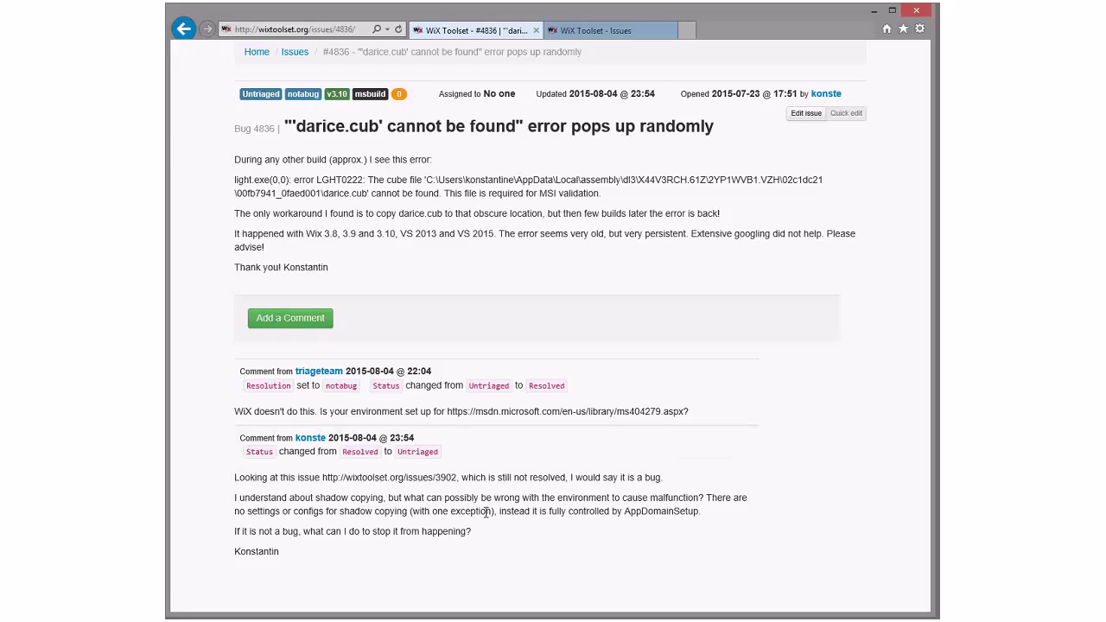
pyautogui.moveTo(456, 477)
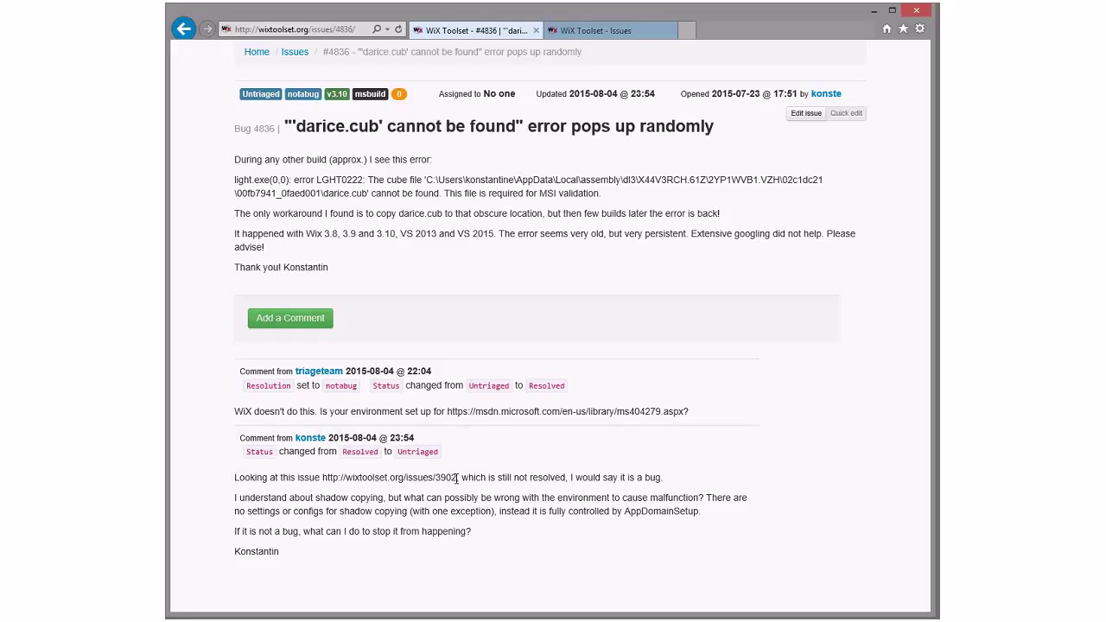
# Follow the link to referenced issue 3902 about Heat extensions and read through it
pyautogui.doubleClick(391, 476)
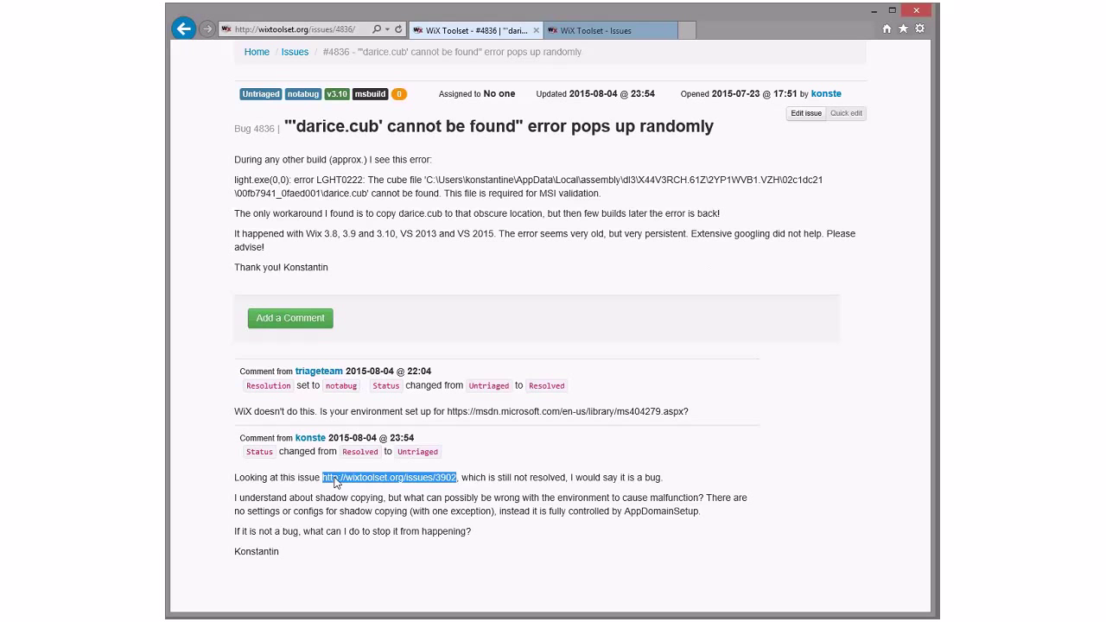
pyautogui.click(387, 477)
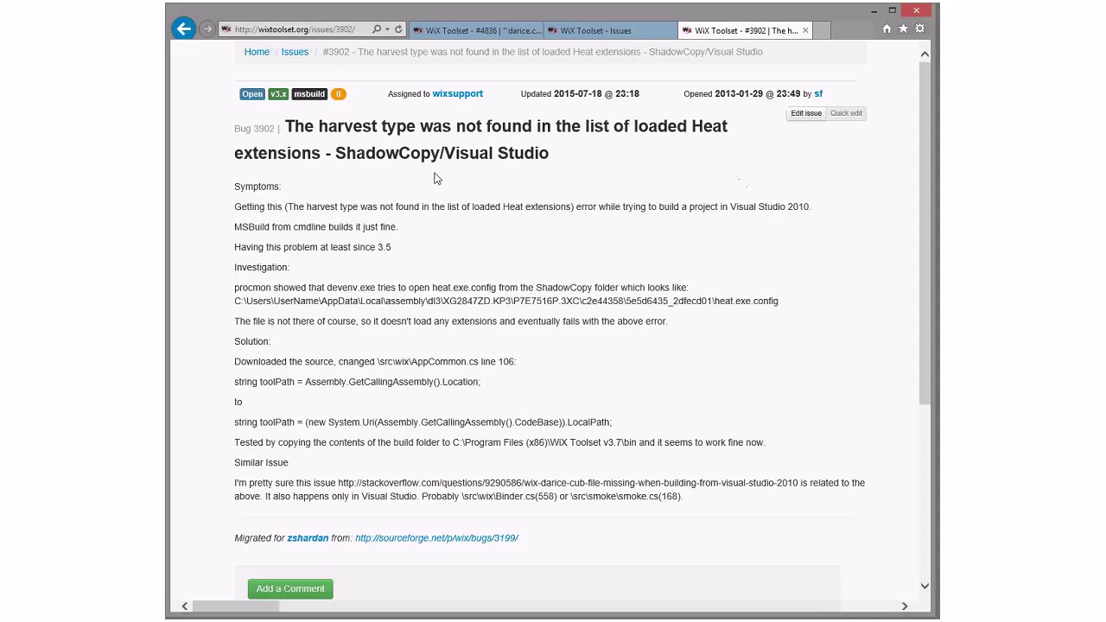
pyautogui.scroll(-3)
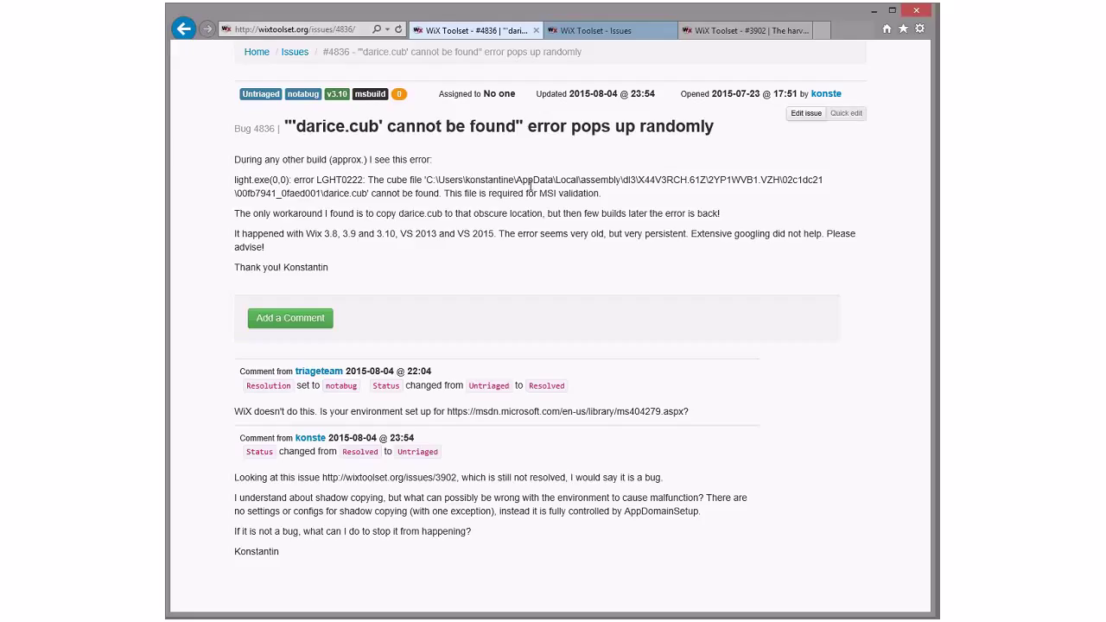
pyautogui.moveTo(484, 491)
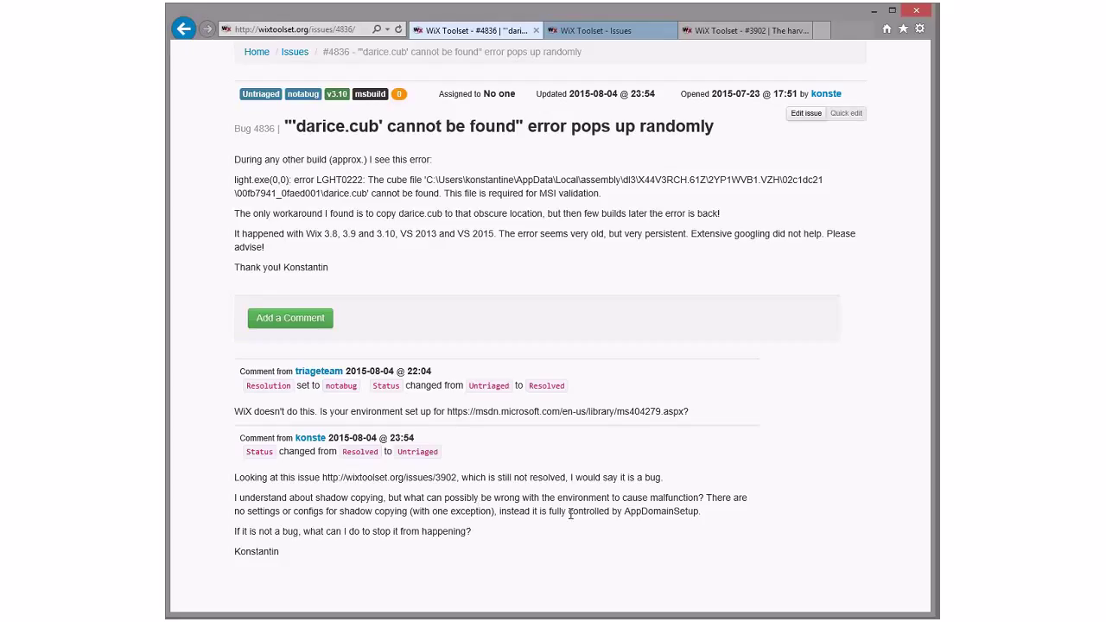
pyautogui.moveTo(724, 498)
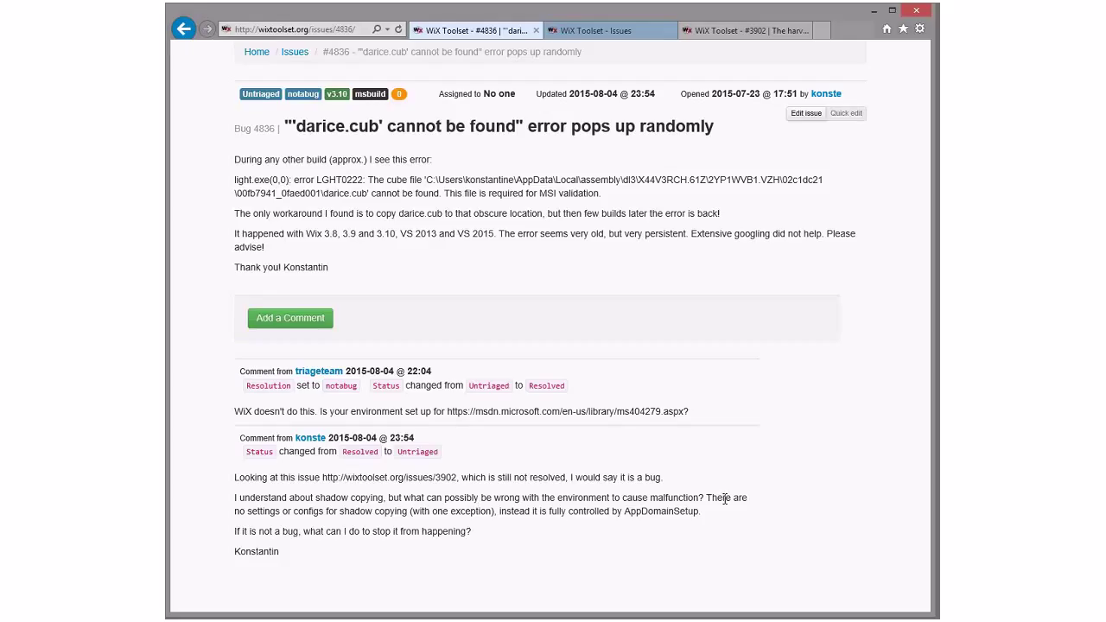
pyautogui.moveTo(540, 521)
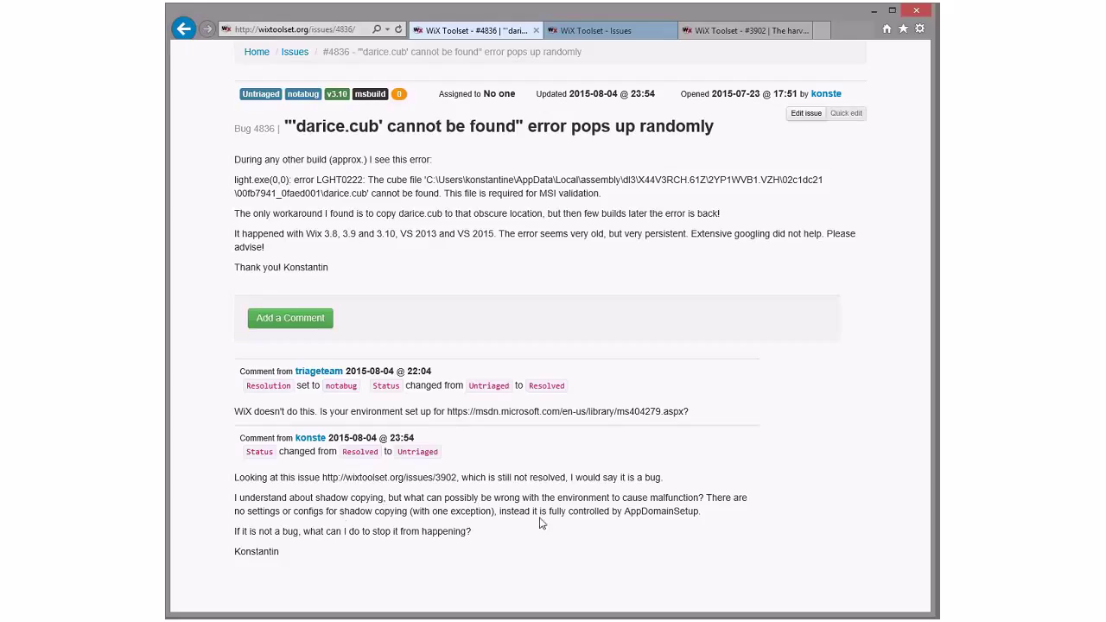
pyautogui.moveTo(290, 511); pyautogui.dragTo(377, 512)
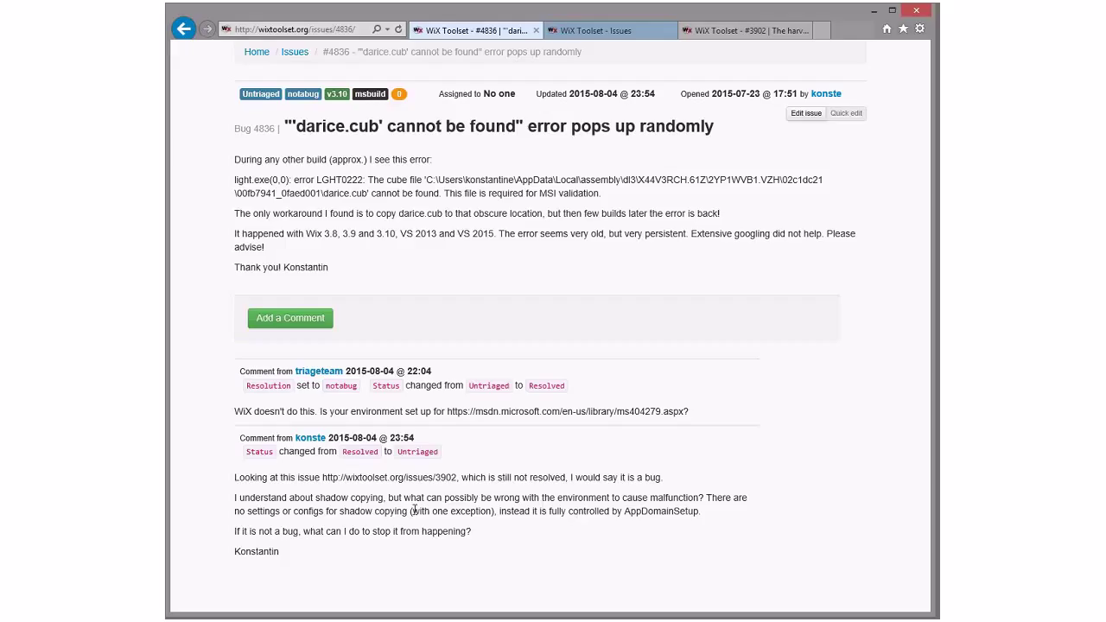
pyautogui.moveTo(530, 532)
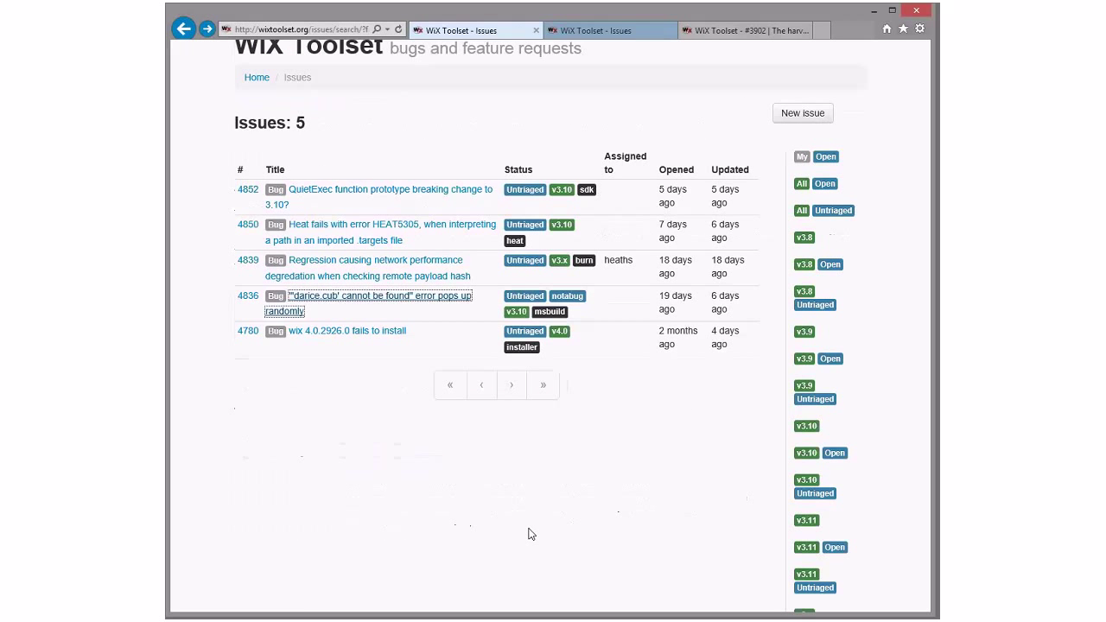
pyautogui.moveTo(584, 259)
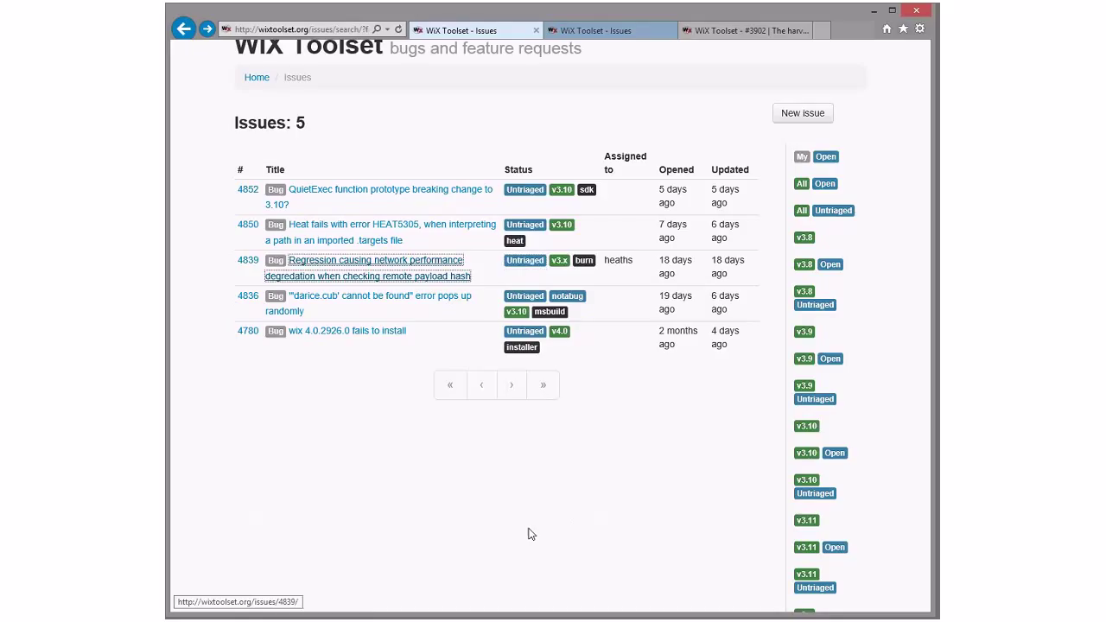
pyautogui.click(366, 259)
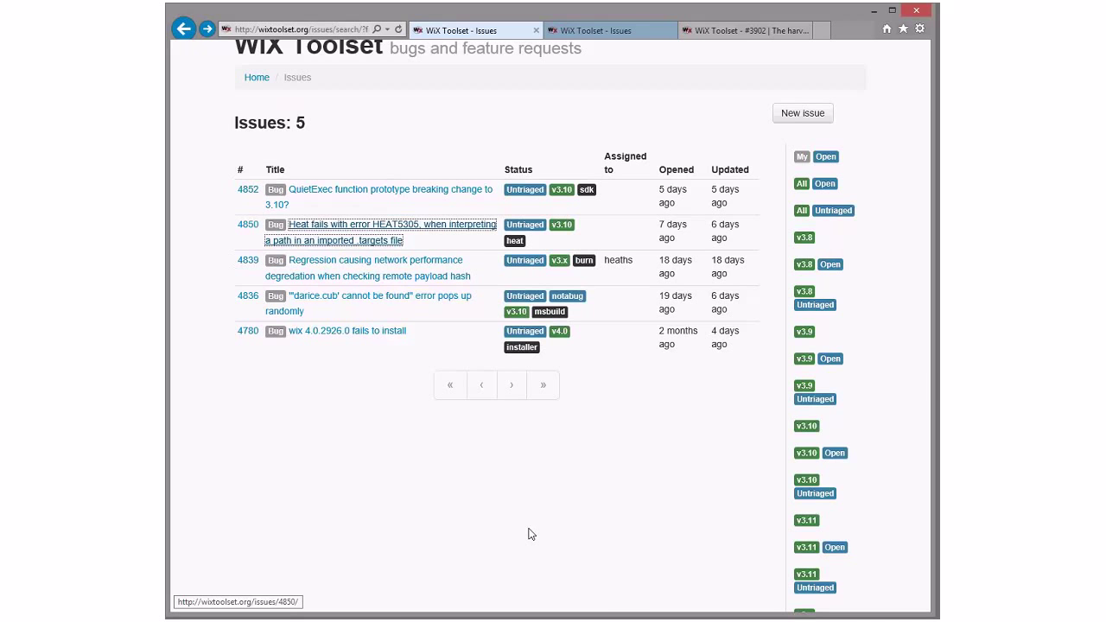
pyautogui.click(380, 224)
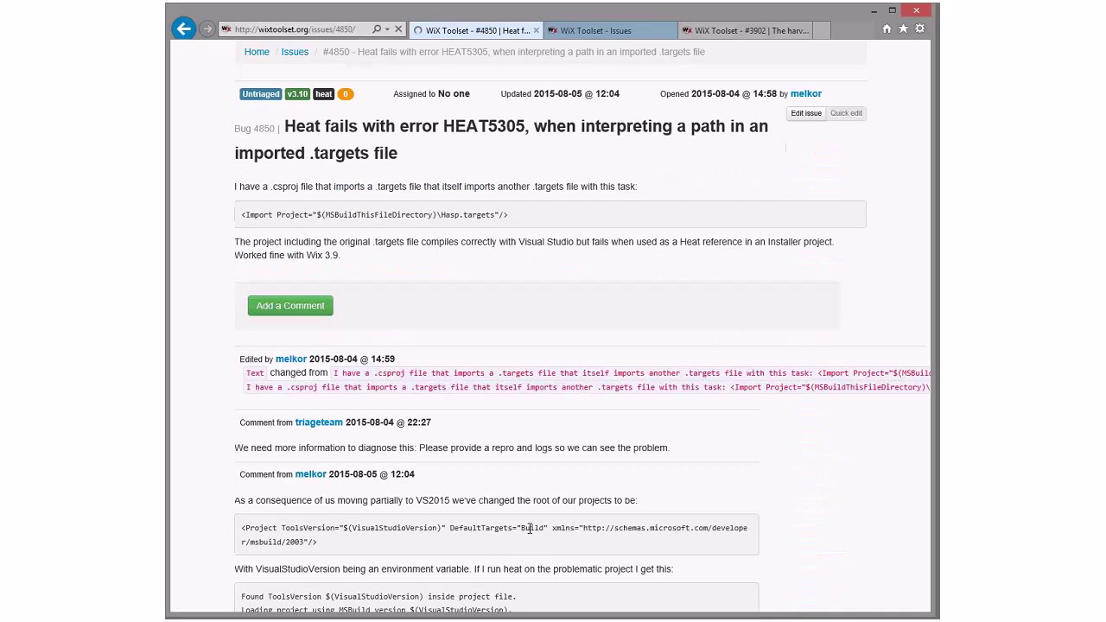
pyautogui.scroll(-3)
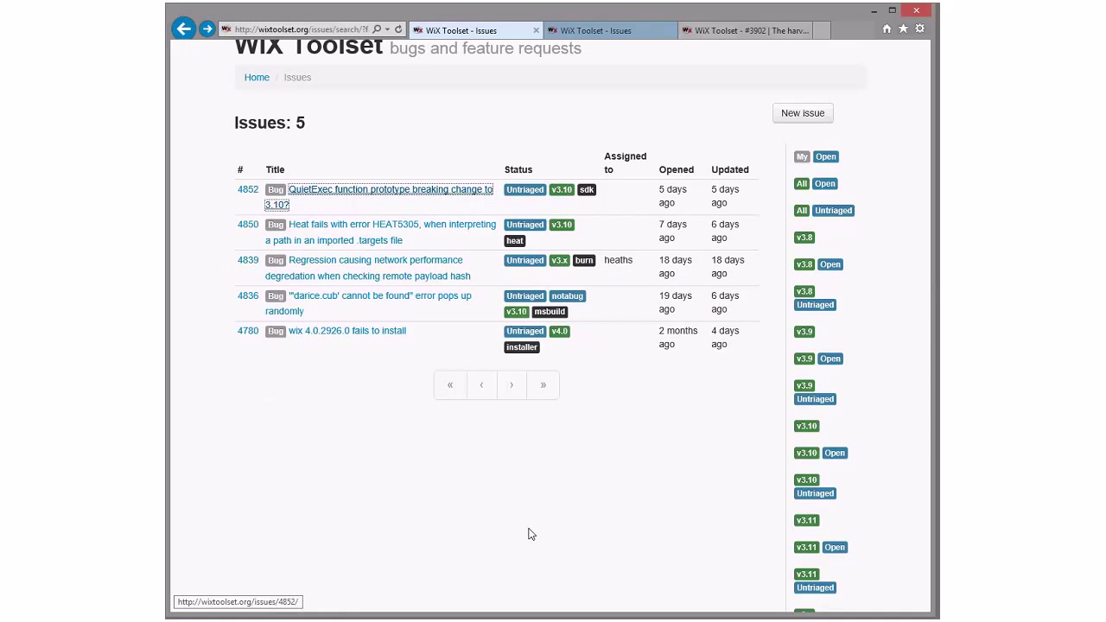
pyautogui.click(390, 189)
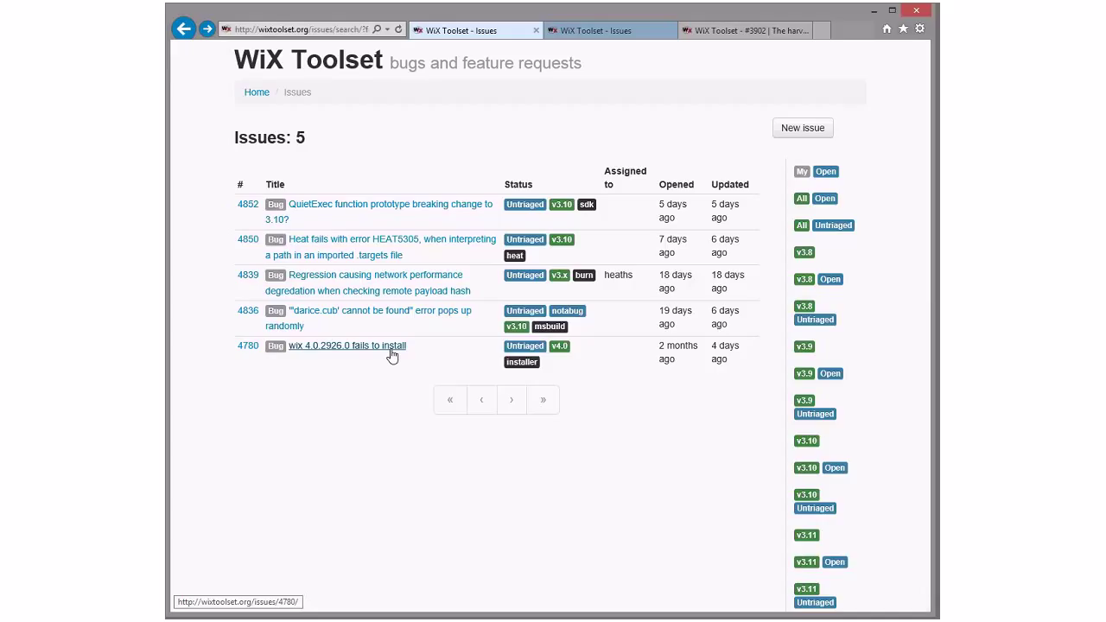
pyautogui.moveTo(504, 145)
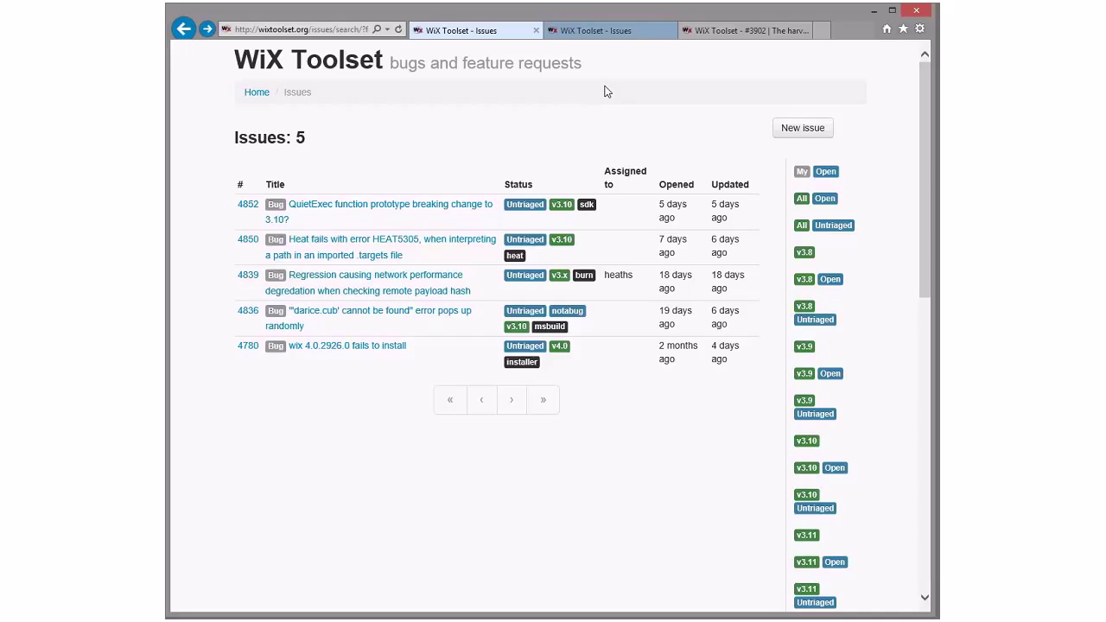
# Switch to the other browser tab listing the open issues 4804, 4789 and 4180
pyautogui.click(604, 31)
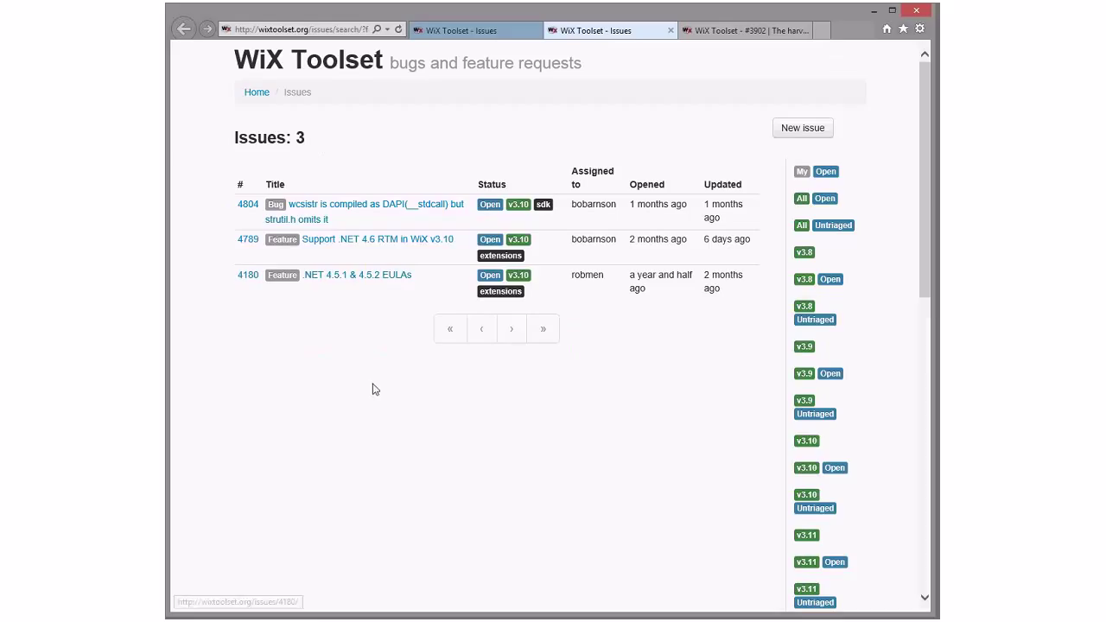
pyautogui.moveTo(404, 399)
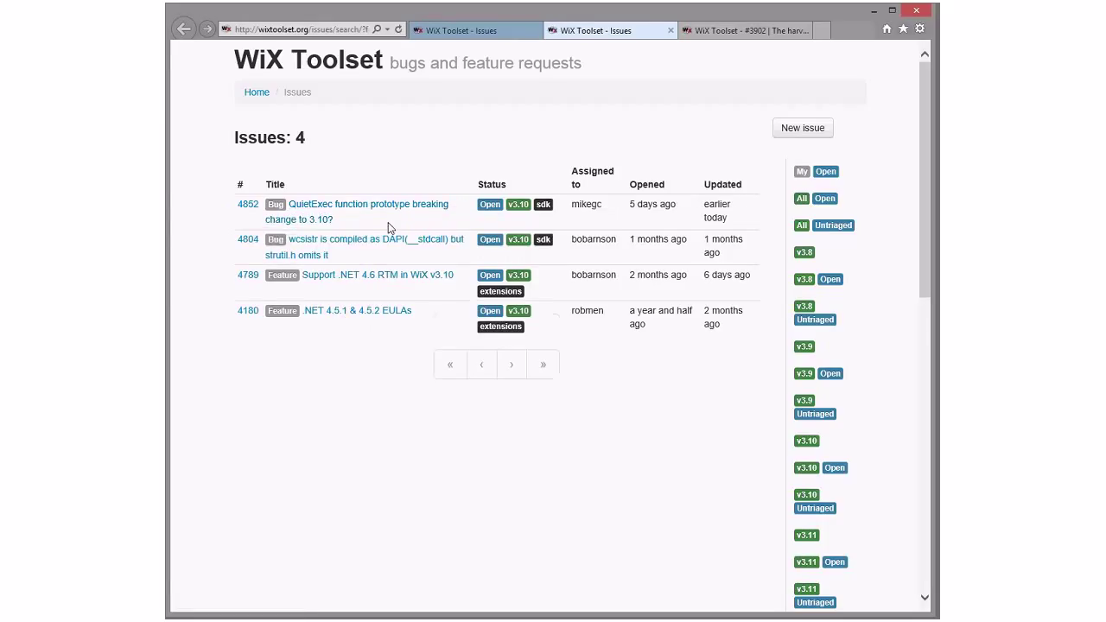
pyautogui.moveTo(355, 311)
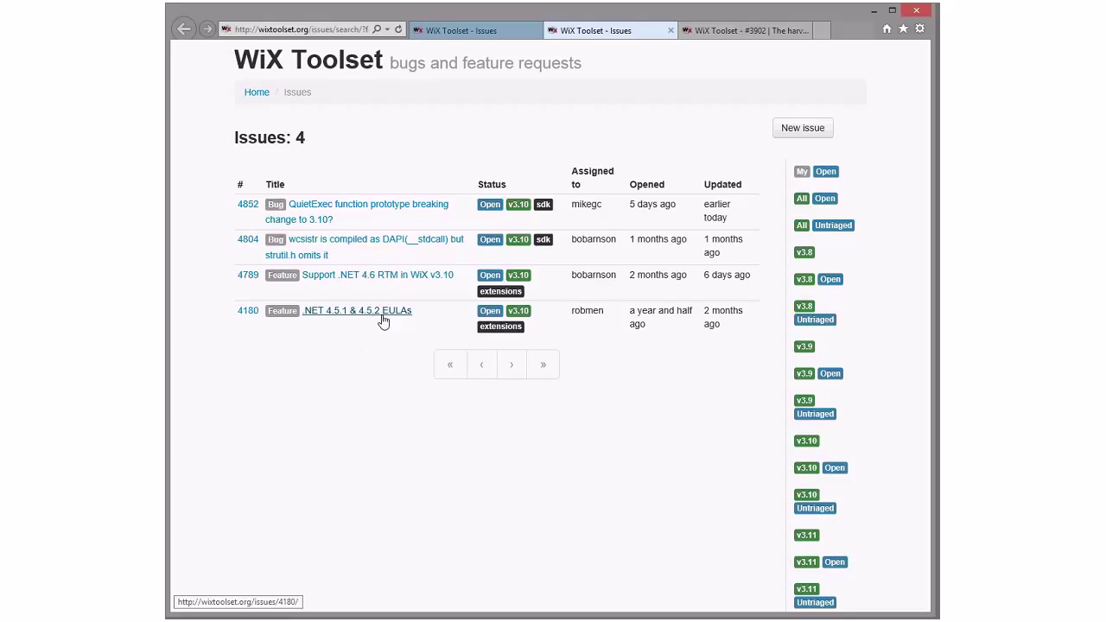
pyautogui.moveTo(401, 356)
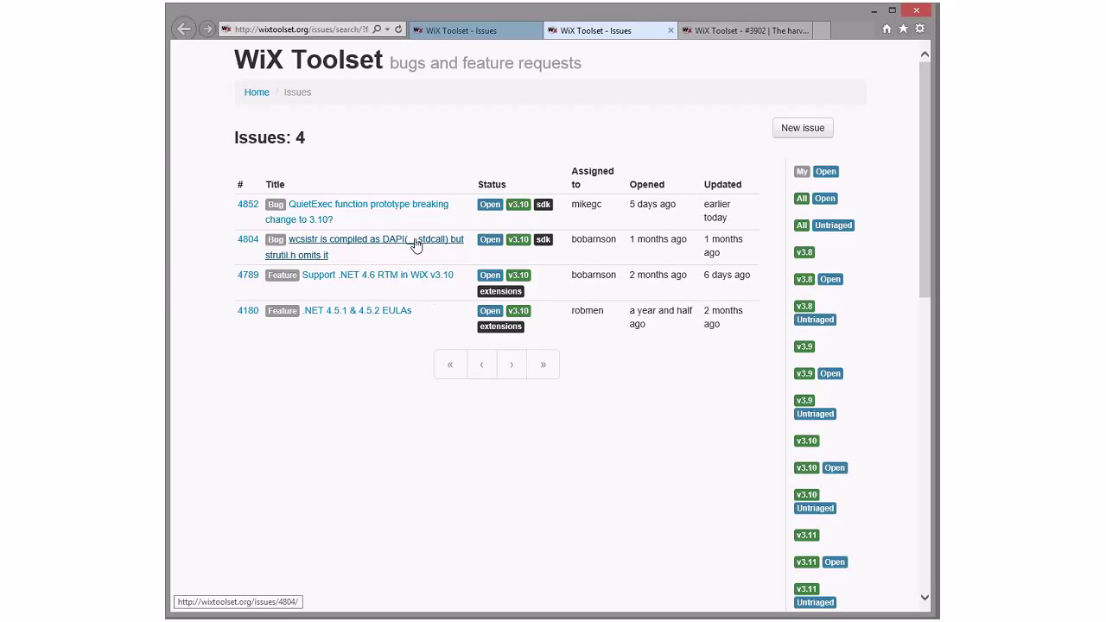
pyautogui.moveTo(424, 332)
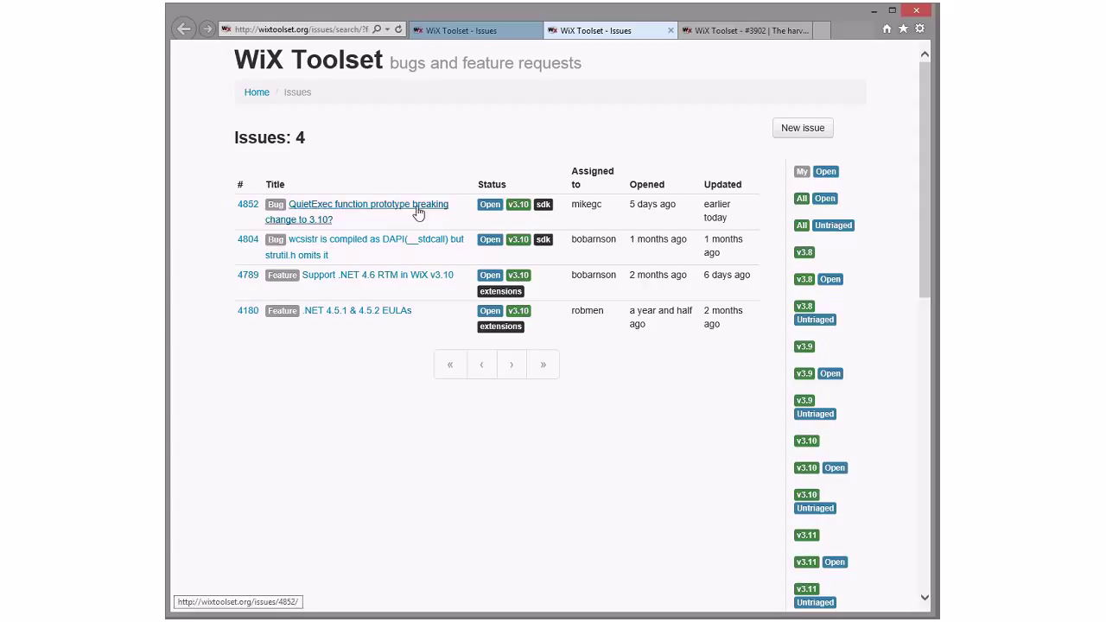
pyautogui.moveTo(411, 226)
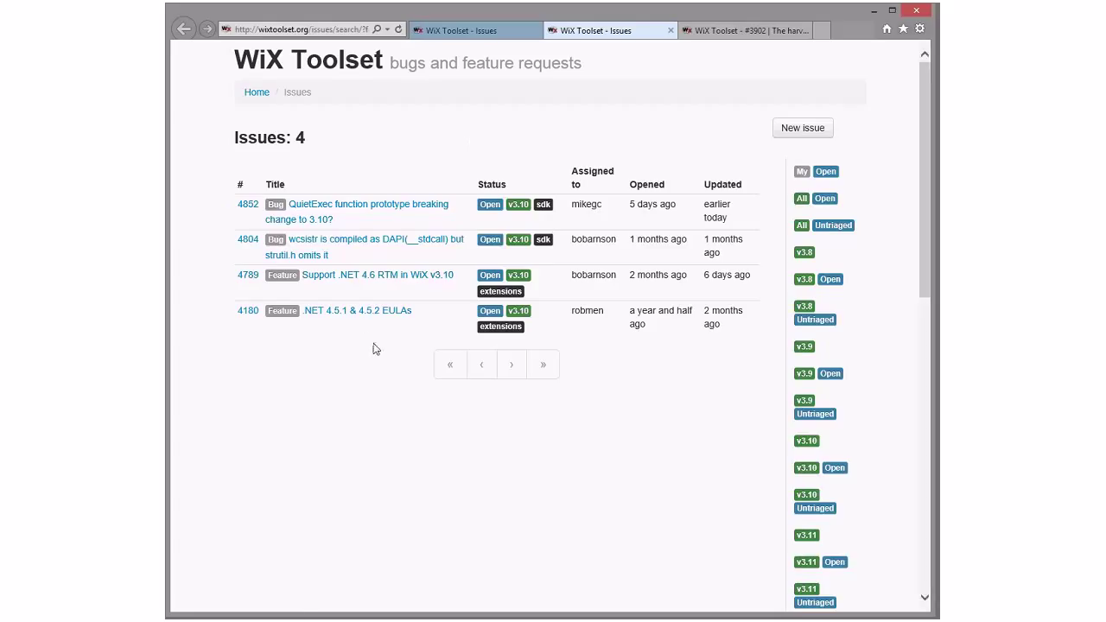
pyautogui.moveTo(413, 380)
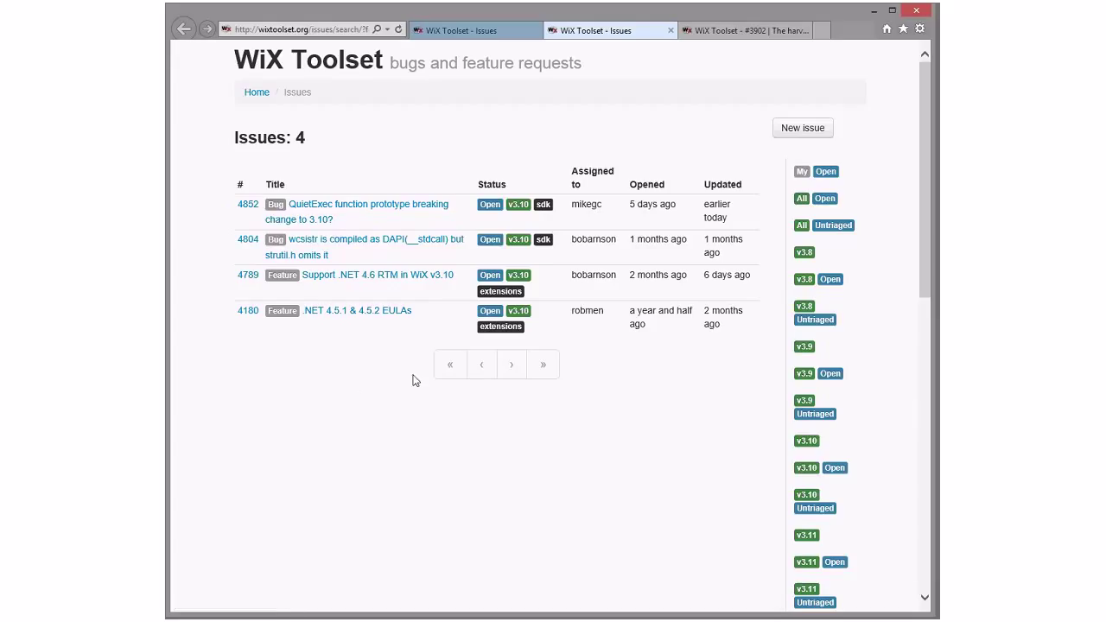
pyautogui.moveTo(619, 166)
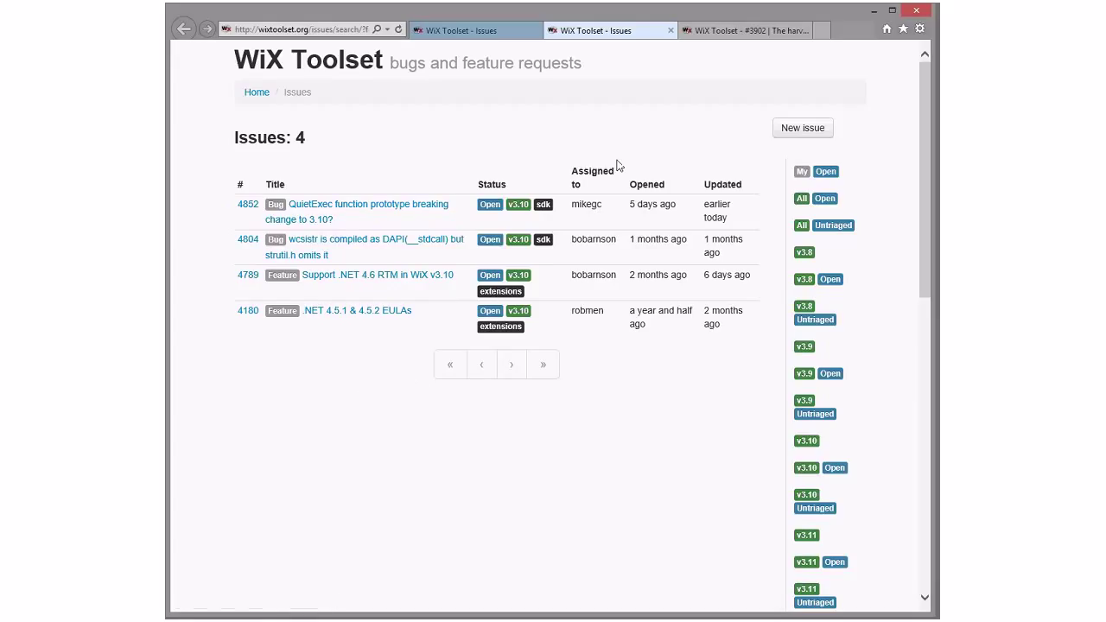